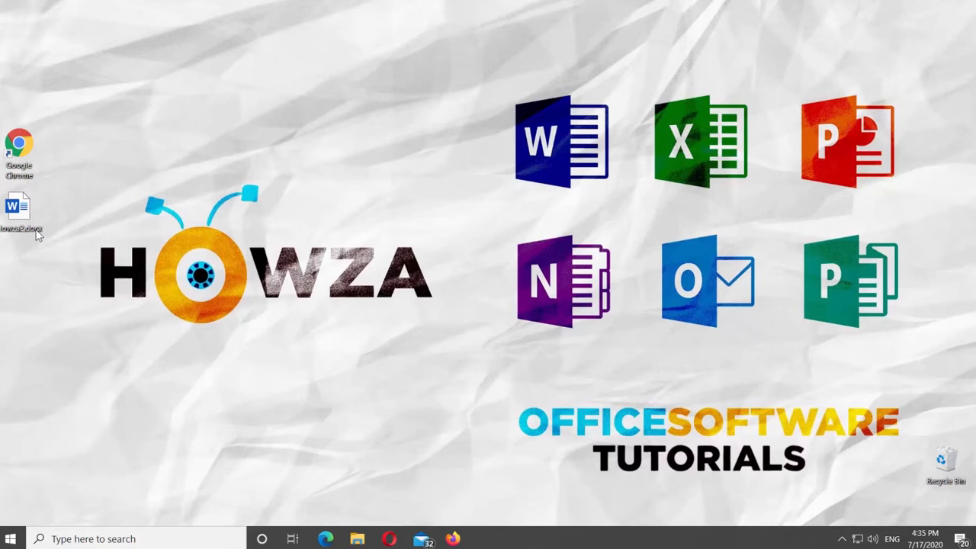
Step: Launch the Howza2.docx document from the desktop in Word
double_click(18, 210)
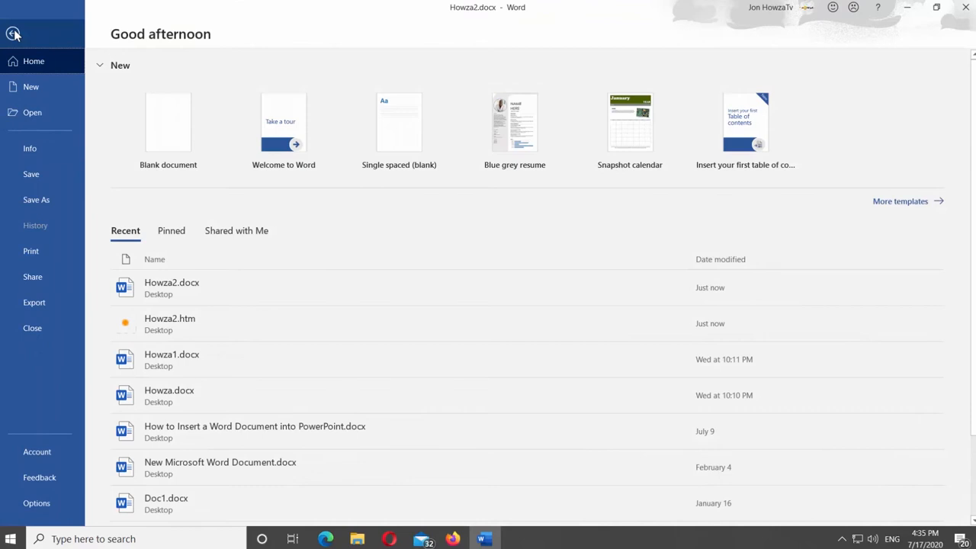